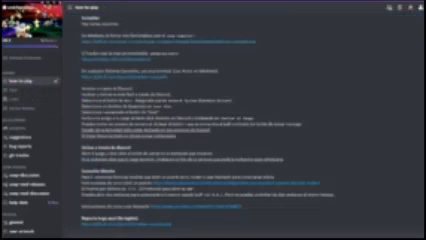
- Confirm the quit prompt with Yes to exit the co-op game
scroll(down, 3)
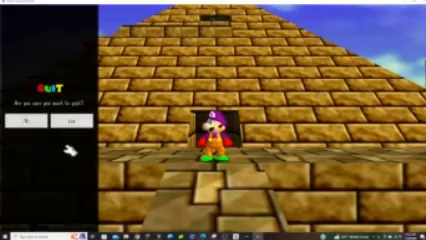
click(200, 236)
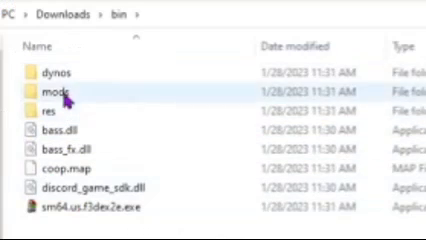
- Enter the mods folder inside Downloads > bin, listing its Lua mod scripts
double_click(52, 92)
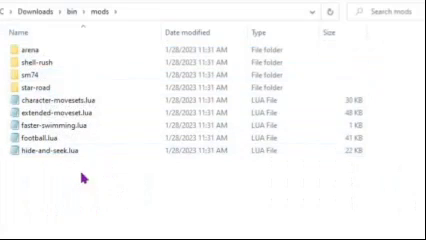
mouse_move(82, 204)
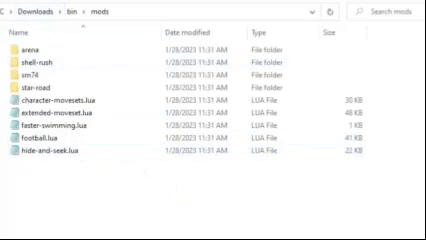
mouse_move(216, 196)
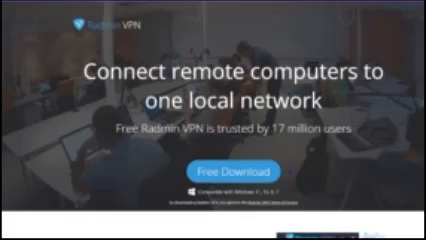
- Scroll the Radmin VPN homepage to the 'Why Radmin VPN?' free, log-free and secure section
scroll(down, 3)
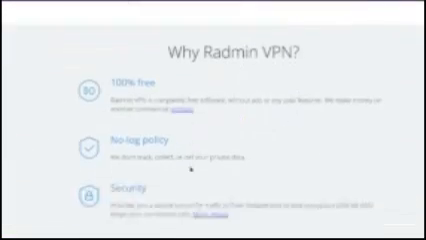
scroll(up, 3)
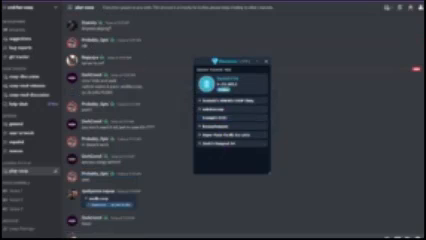
- Scroll the Discord chat to reach a member's name and view their profile card
scroll(down, 3)
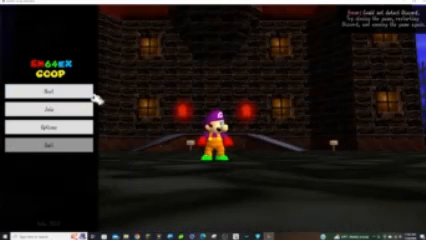
- Choose Host on the sm64ex-coop main menu to start the co-op server
click(52, 72)
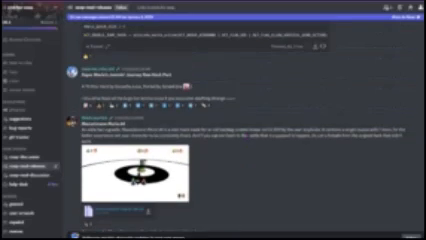
- Scroll the mod releases channel down to the co-op image post and messages below
scroll(down, 3)
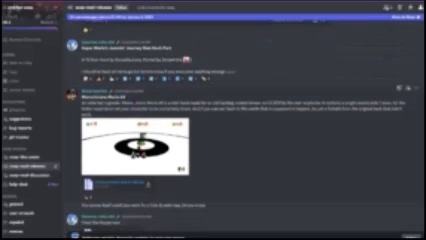